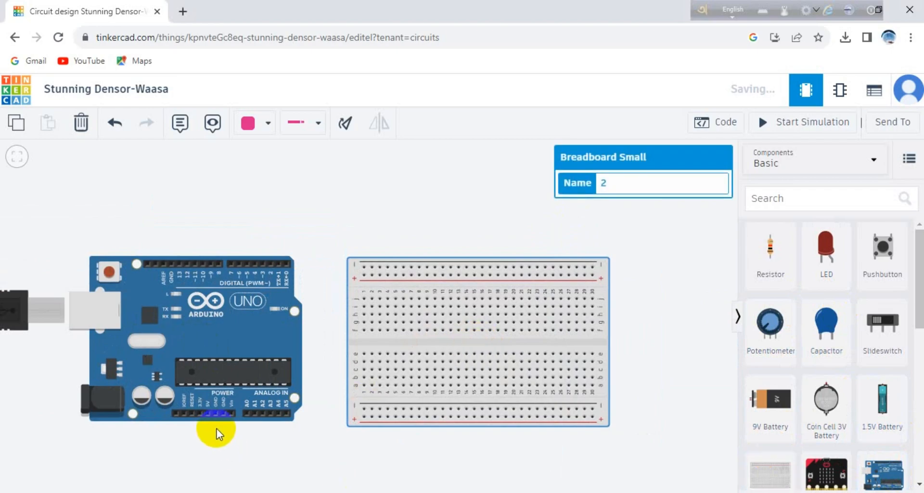
Step: Run a ground wire from Arduino GND and a 5V wire to the breadboard's bottom rails
{"action": "left_click", "coordinate": [219, 420]}
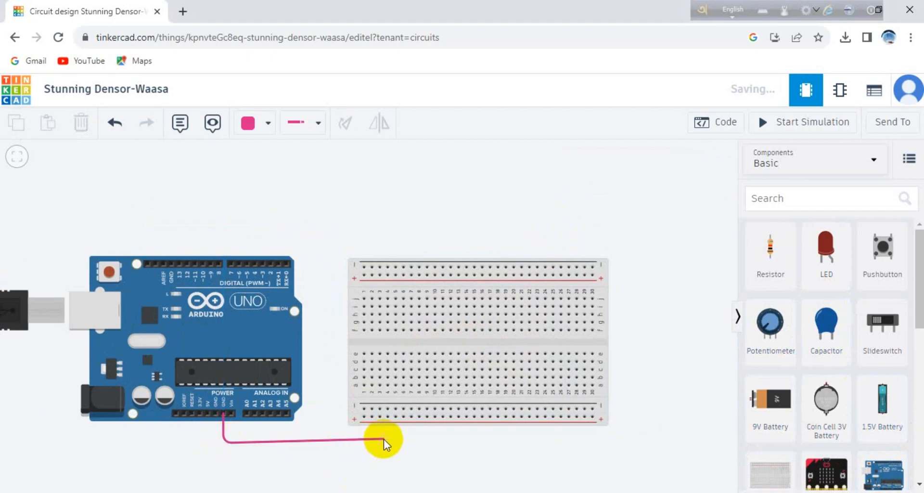
{"action": "left_click_drag", "start_coordinate": [383, 439], "coordinate": [365, 409]}
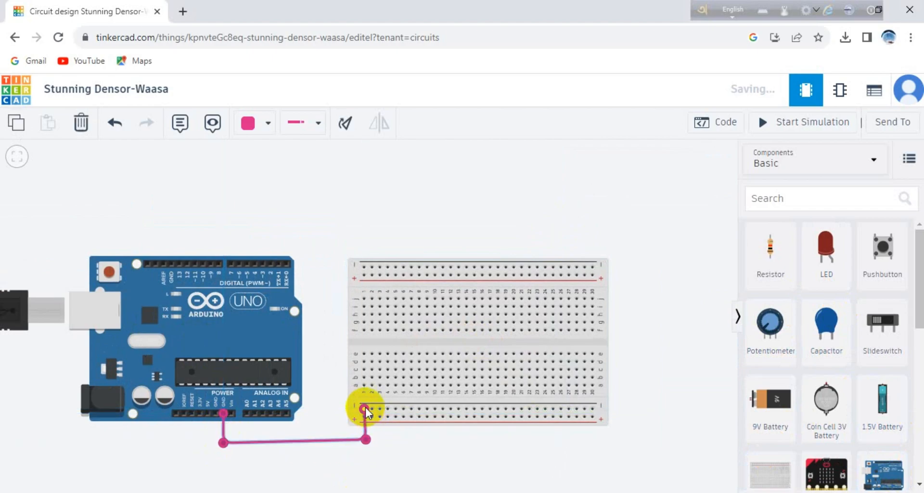
{"action": "left_click_drag", "start_coordinate": [366, 411], "coordinate": [365, 439]}
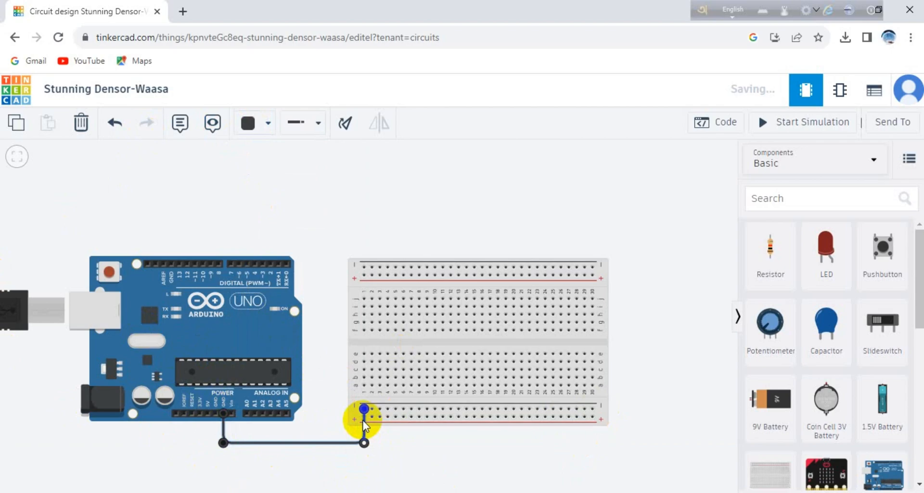
{"action": "left_click_drag", "start_coordinate": [364, 408], "coordinate": [165, 413]}
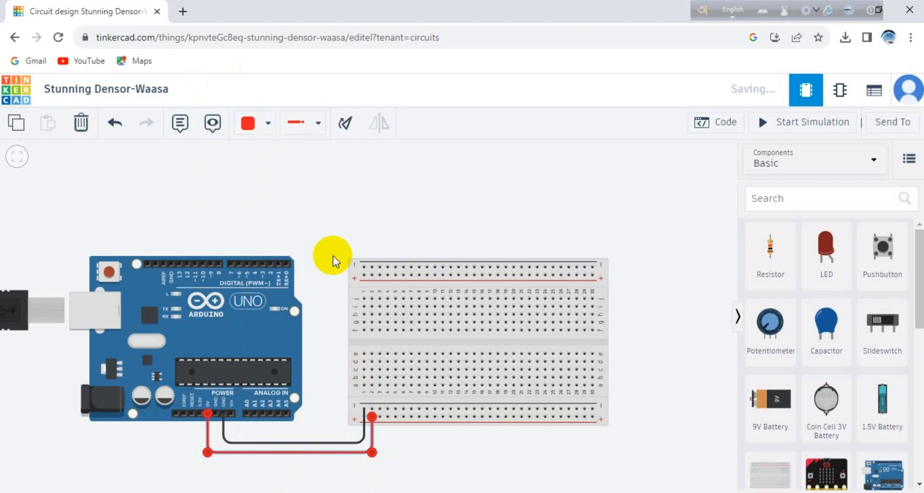
Step: Drop a PIR Sensor from the Components panel onto the breadboard
{"action": "scroll", "scroll_direction": "down", "scroll_amount": 3}
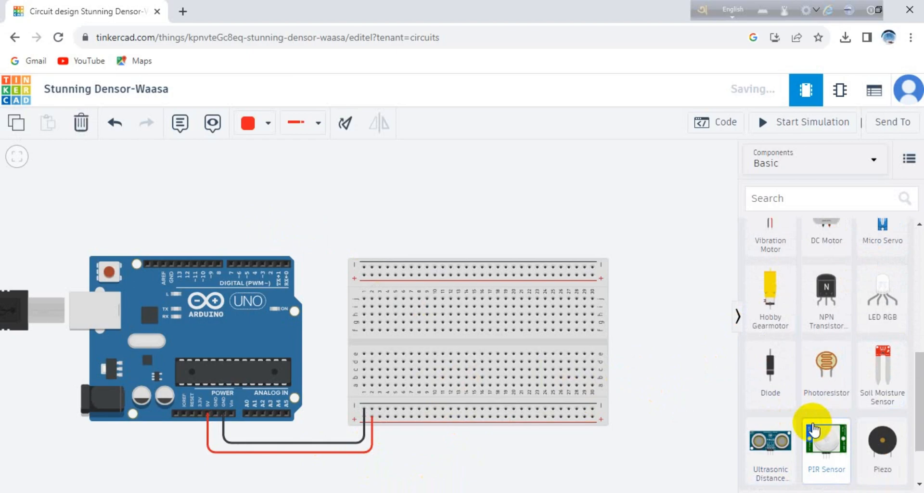
{"action": "left_click", "coordinate": [825, 450]}
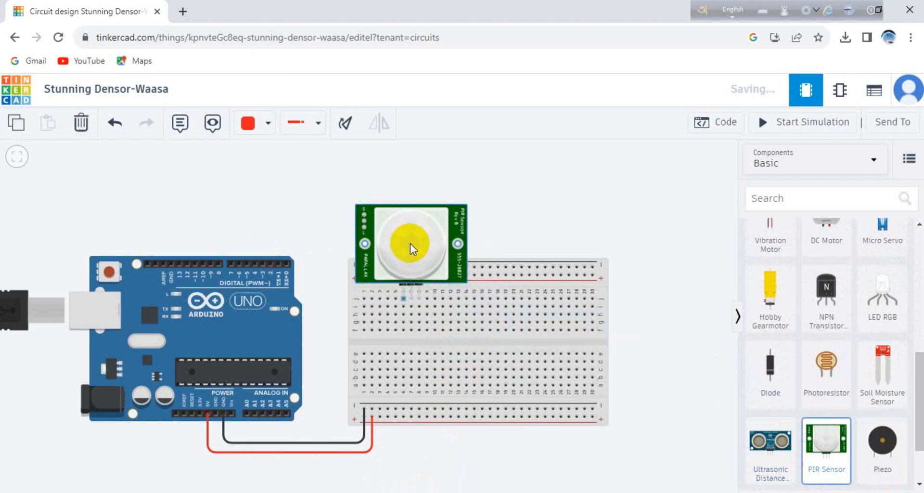
{"action": "left_click", "coordinate": [409, 243]}
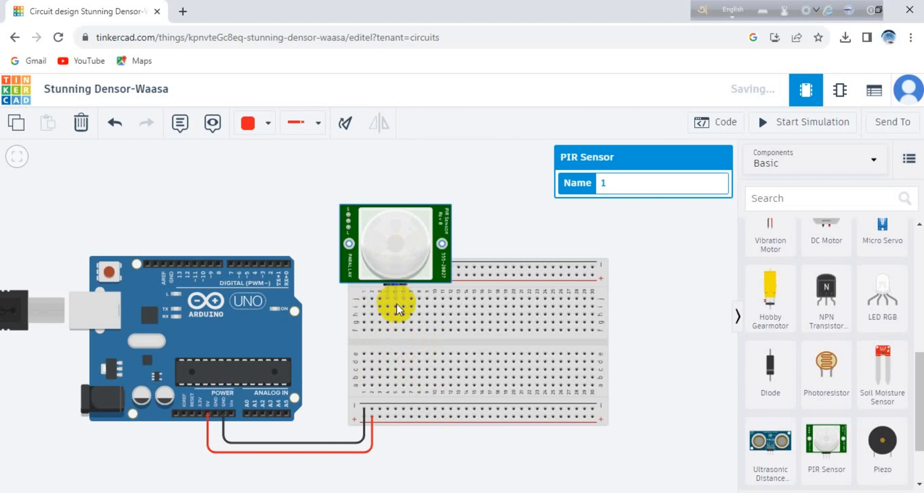
Step: Wire the PIR pins to the bottom rails, one wire black, and its output to an Arduino pin
{"action": "left_click_drag", "start_coordinate": [396, 305], "coordinate": [396, 408]}
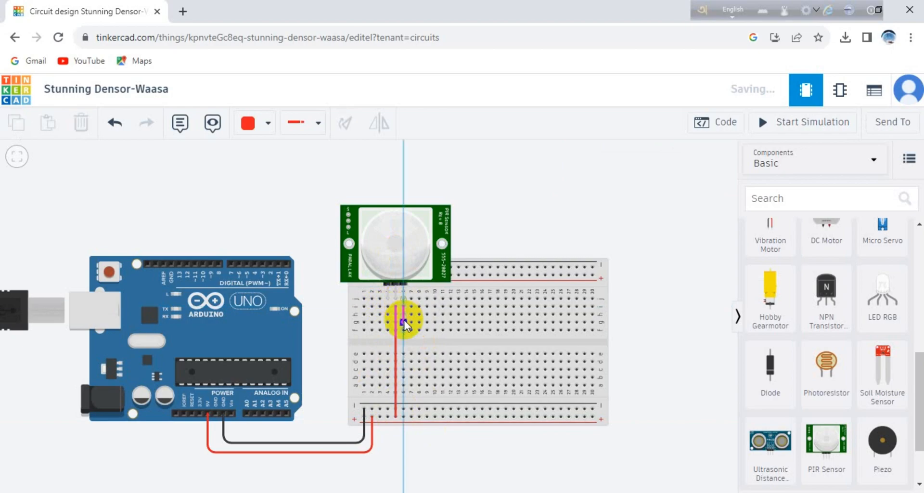
{"action": "left_click_drag", "start_coordinate": [404, 321], "coordinate": [509, 362]}
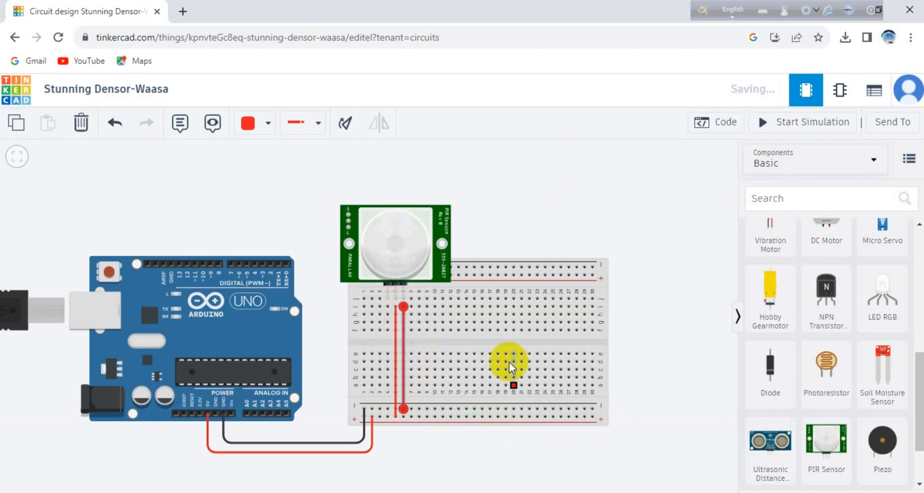
{"action": "left_click", "coordinate": [266, 123]}
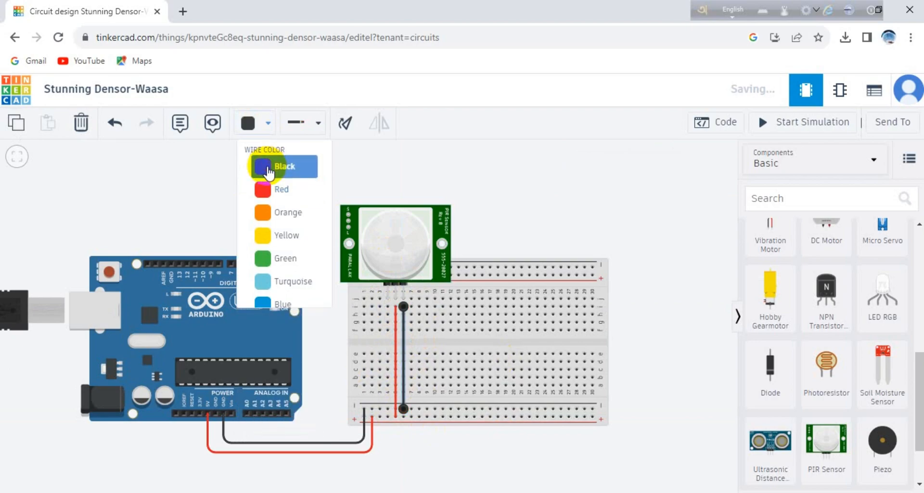
{"action": "left_click", "coordinate": [283, 166]}
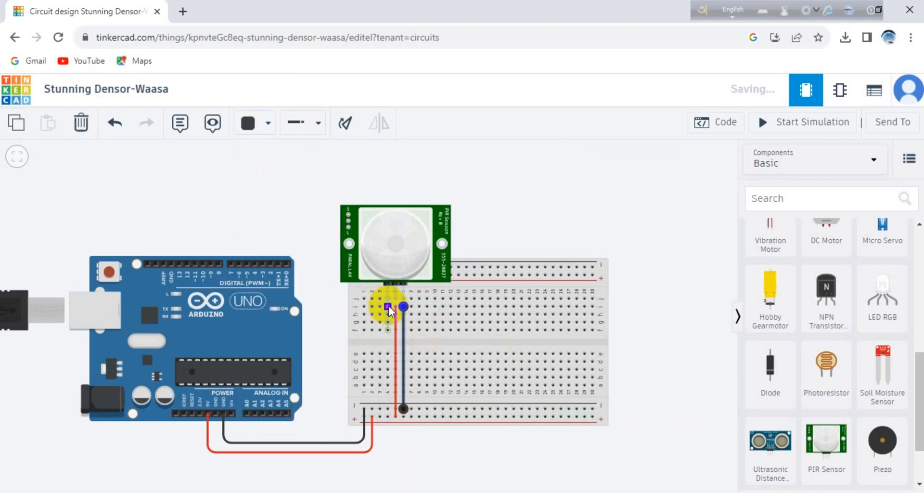
{"action": "left_click_drag", "start_coordinate": [389, 307], "coordinate": [345, 323]}
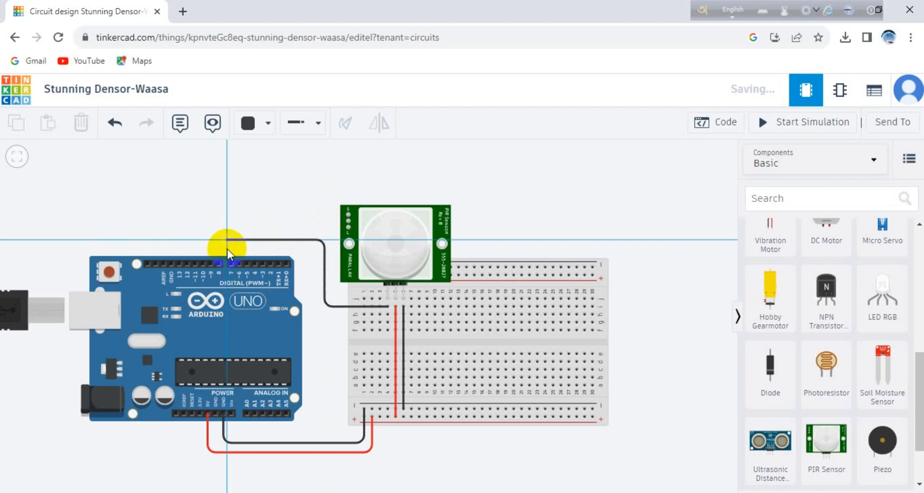
{"action": "left_click", "coordinate": [226, 241]}
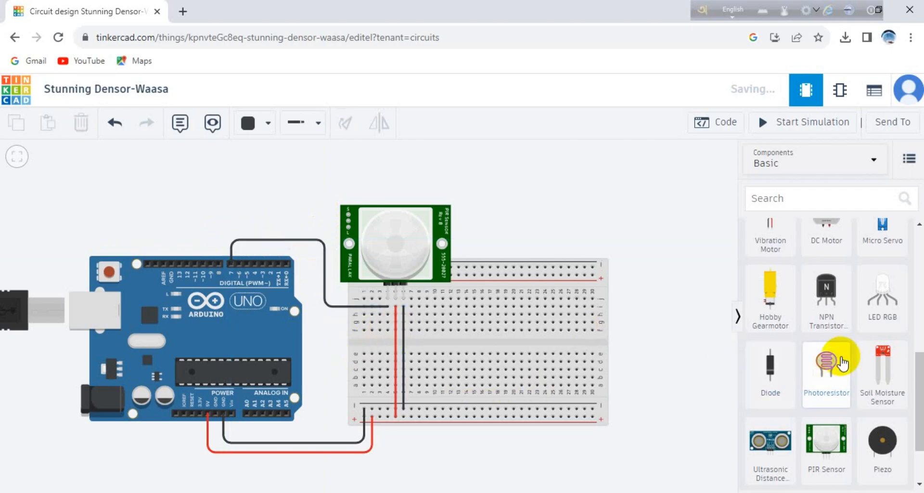
Step: Place a resistor beside the LED leg and wire the LED column to the ground rail
{"action": "scroll", "scroll_direction": "down", "scroll_amount": 3}
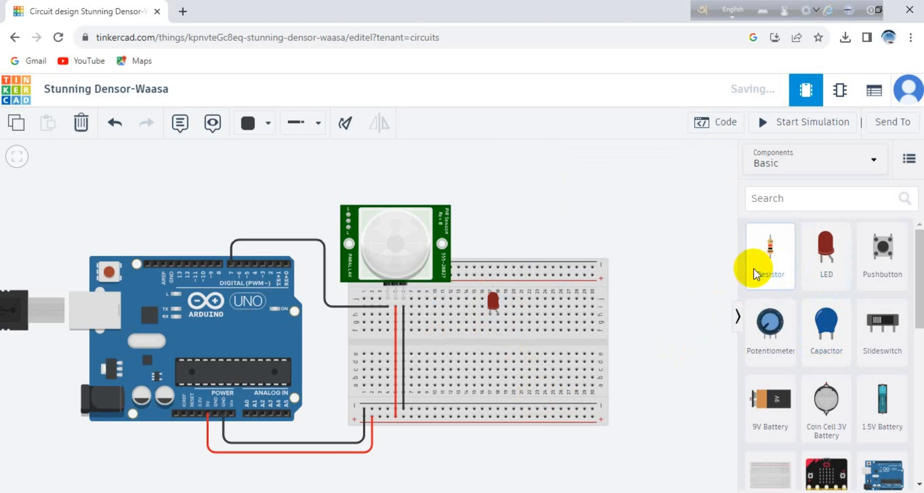
{"action": "left_click_drag", "start_coordinate": [769, 255], "coordinate": [494, 330]}
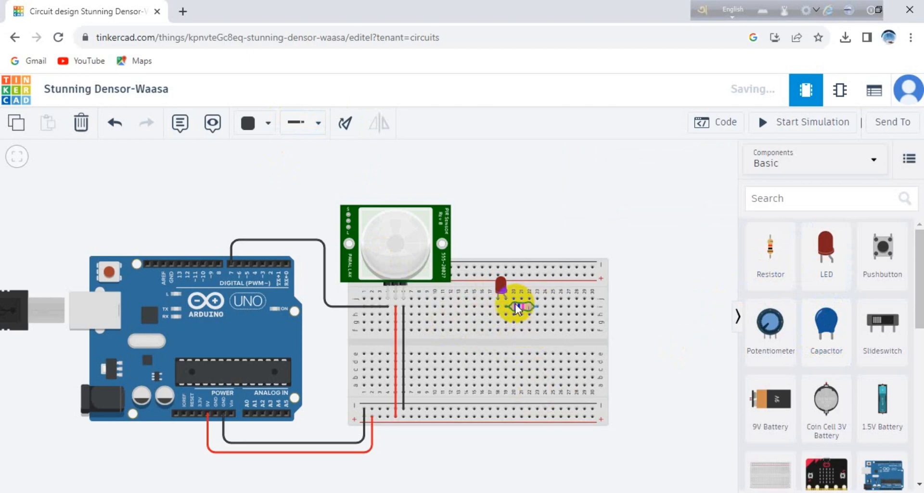
{"action": "left_click_drag", "start_coordinate": [515, 307], "coordinate": [498, 318]}
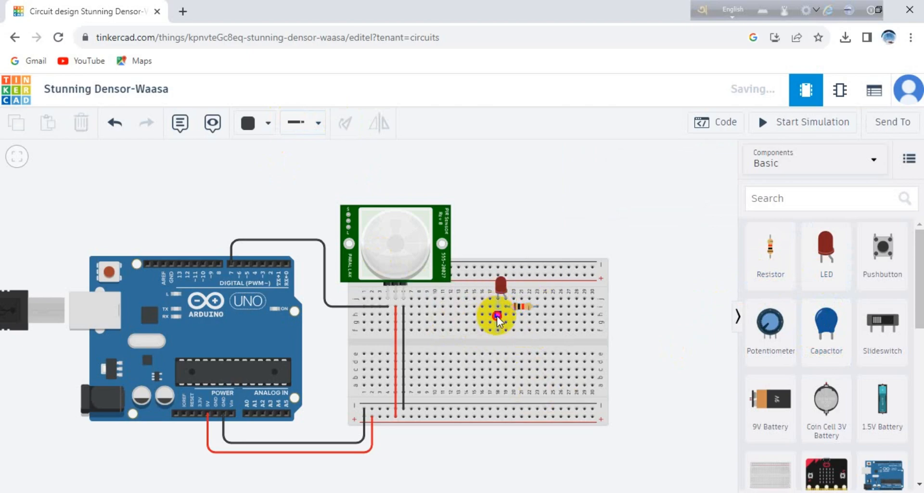
{"action": "left_click_drag", "start_coordinate": [496, 317], "coordinate": [496, 409]}
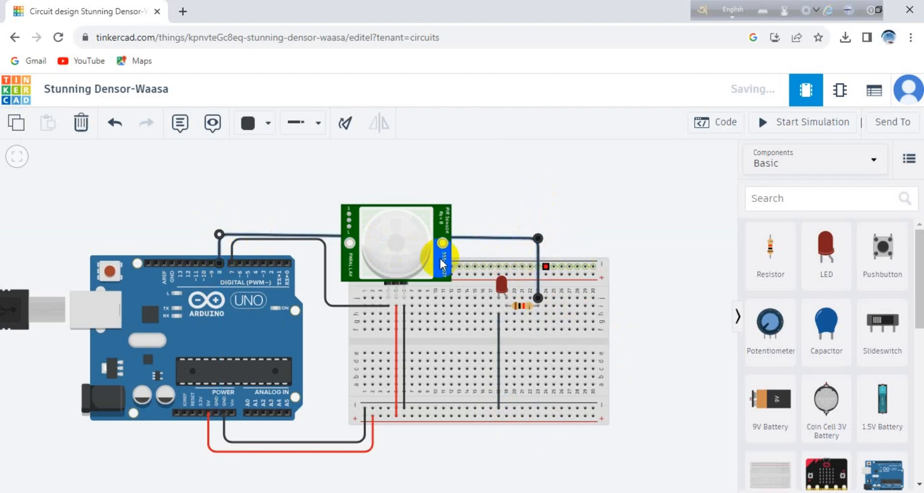
Step: Recolour the LED signal wire green and the sensor signal wire blue
{"action": "left_click", "coordinate": [265, 123]}
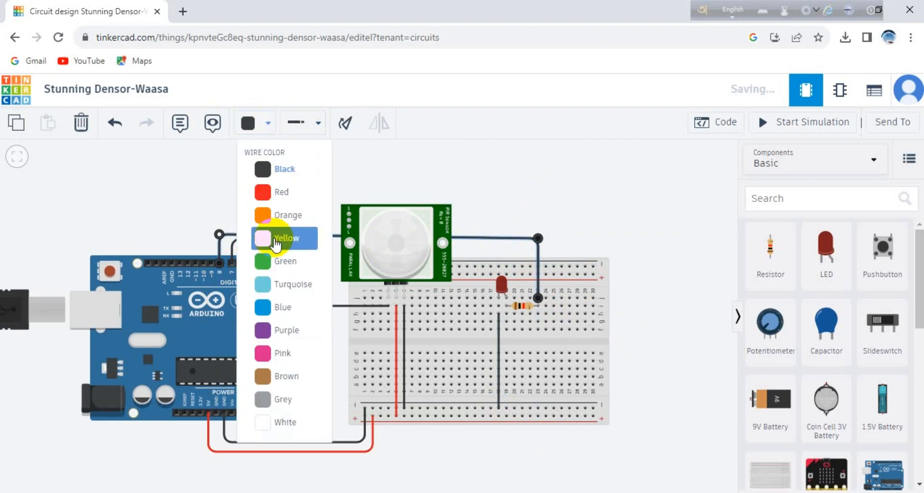
{"action": "left_click", "coordinate": [284, 262]}
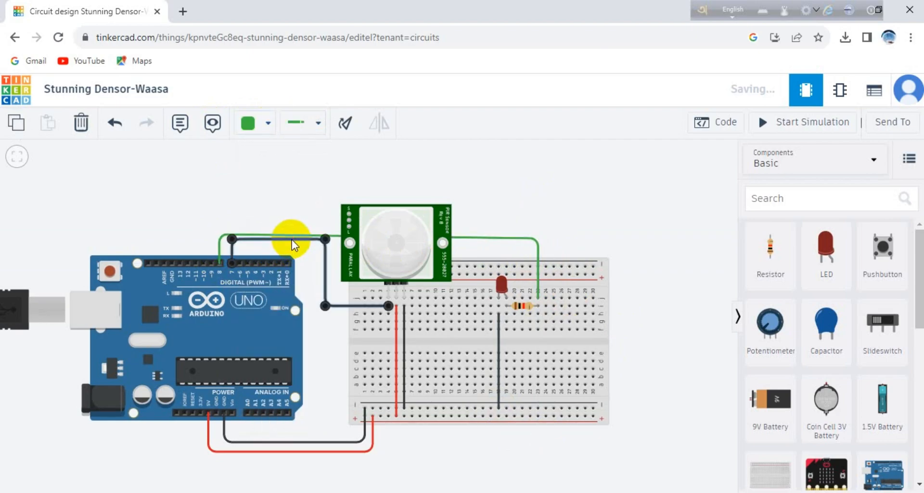
{"action": "left_click", "coordinate": [254, 123]}
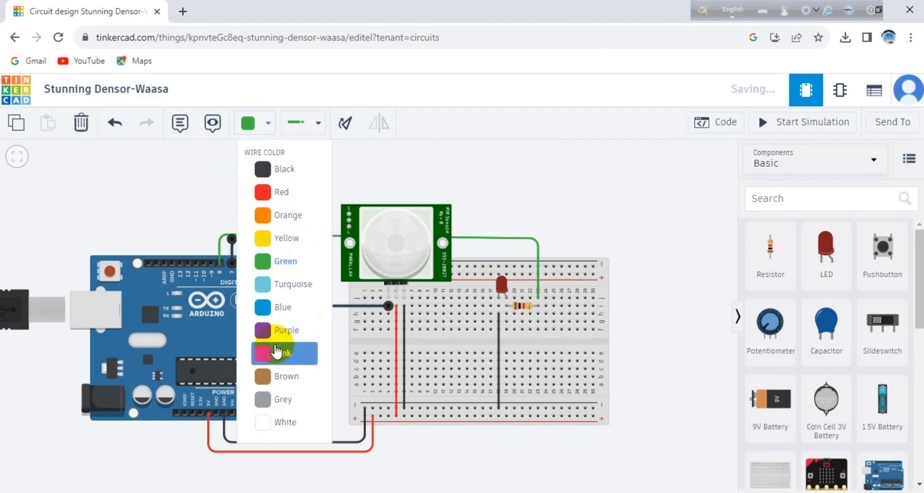
{"action": "left_click", "coordinate": [273, 307]}
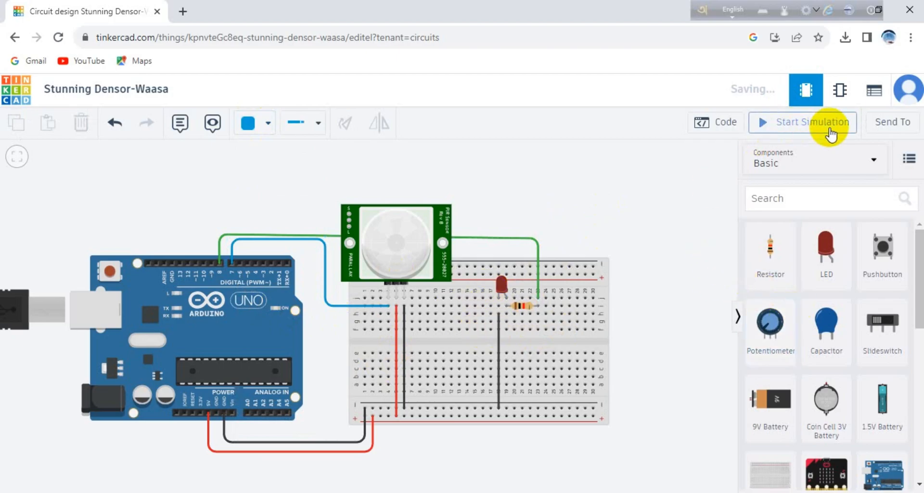
Step: Change the code editing mode from the mode dropdown, dismissing the block-loss warning
{"action": "left_click", "coordinate": [714, 122]}
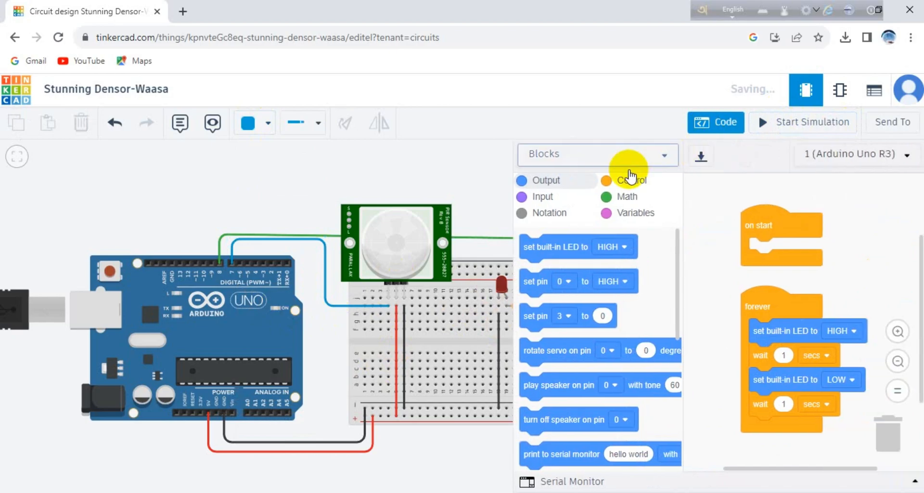
{"action": "left_click", "coordinate": [598, 154]}
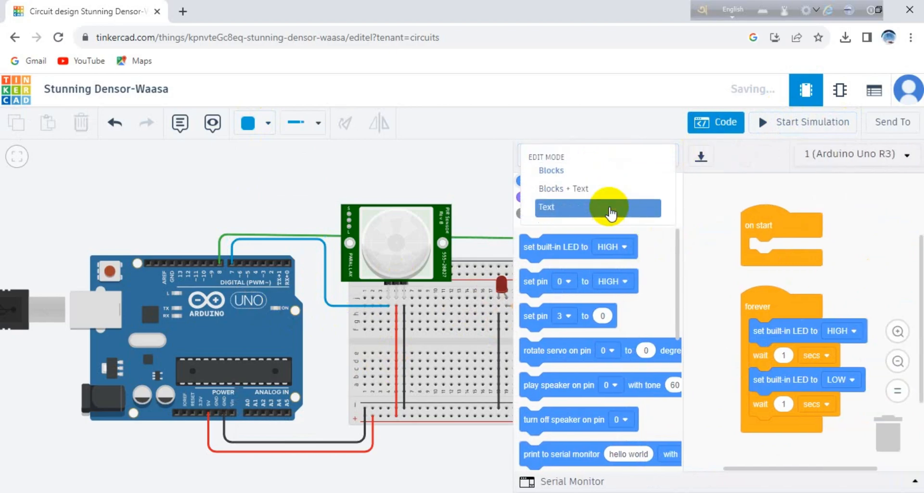
{"action": "mouse_move", "coordinate": [604, 194]}
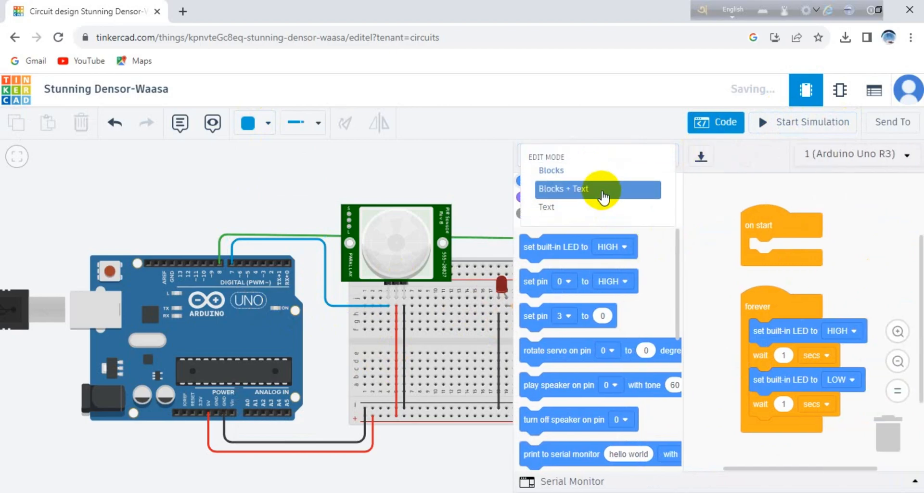
{"action": "mouse_move", "coordinate": [577, 212]}
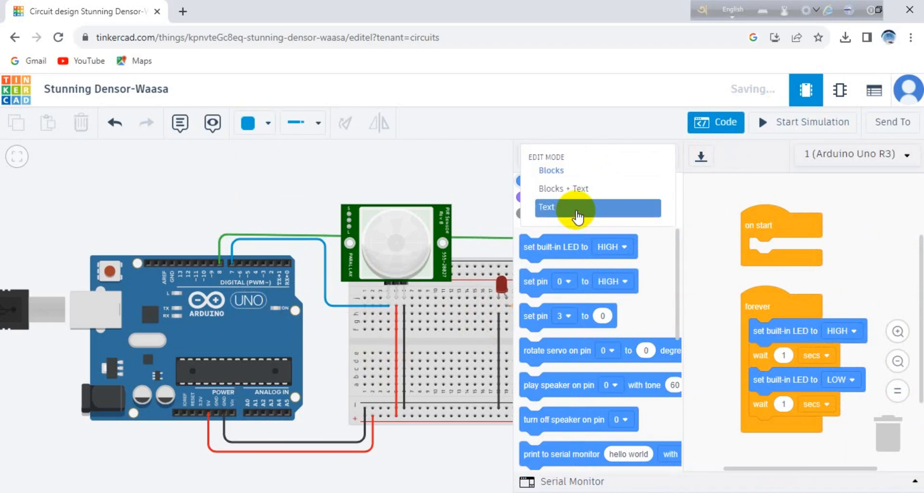
{"action": "left_click", "coordinate": [546, 207]}
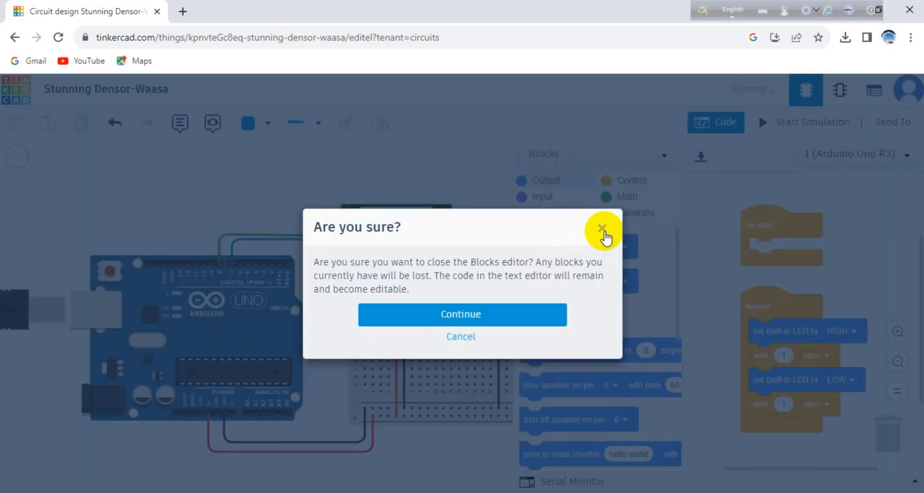
{"action": "left_click", "coordinate": [602, 229]}
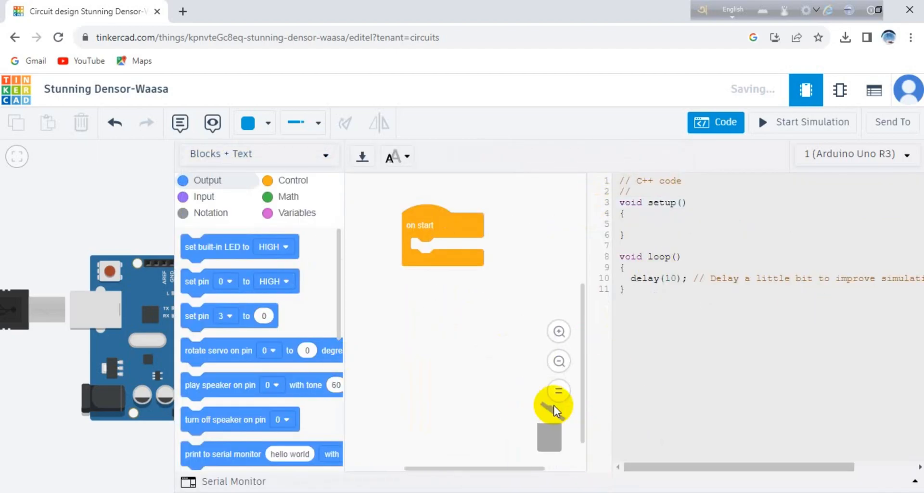
Step: Trash the on start block and add a read digital pin block set to pin 7
{"action": "left_click_drag", "start_coordinate": [443, 236], "coordinate": [551, 448]}
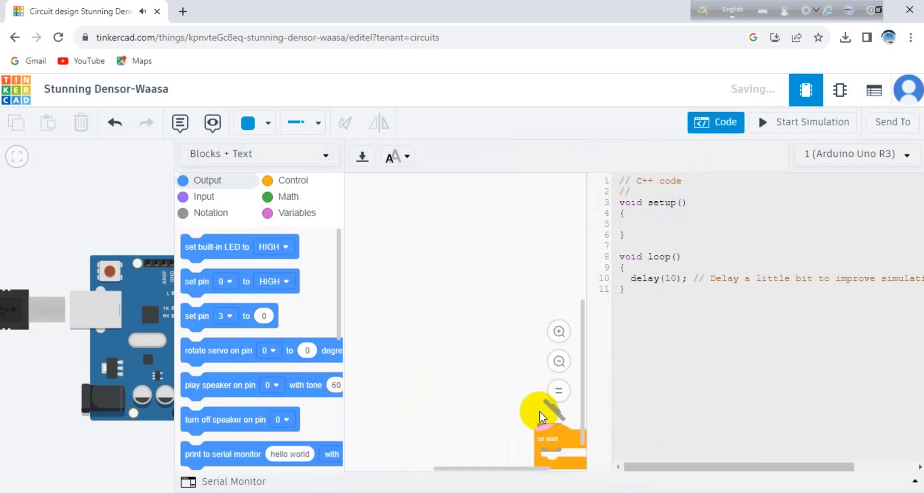
{"action": "left_click", "coordinate": [203, 196]}
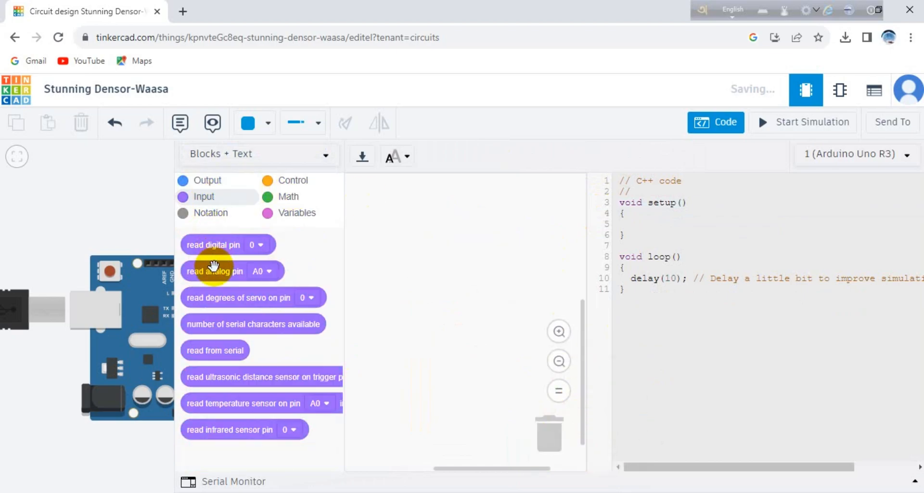
{"action": "mouse_move", "coordinate": [223, 246]}
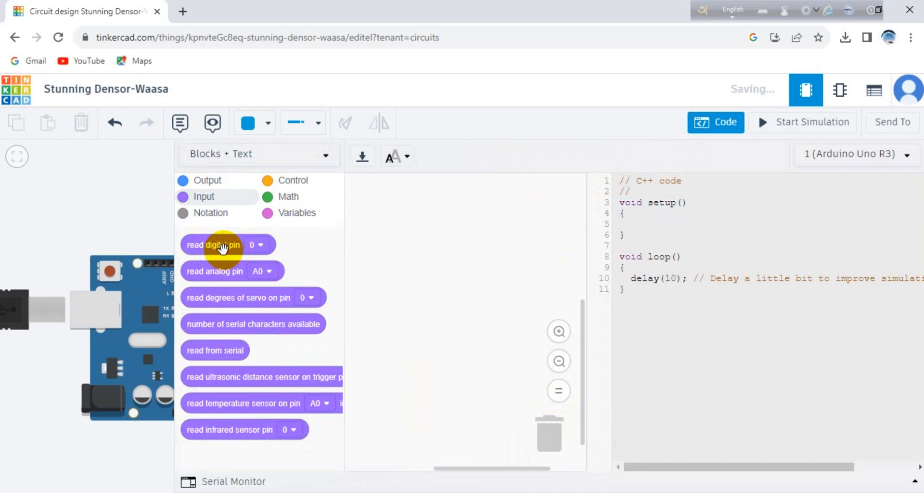
{"action": "left_click_drag", "start_coordinate": [221, 244], "coordinate": [448, 233]}
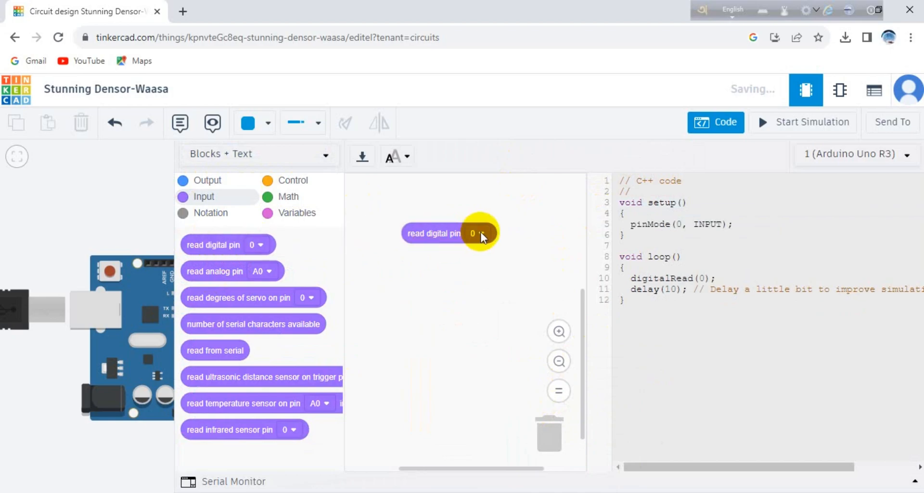
{"action": "left_click", "coordinate": [475, 233]}
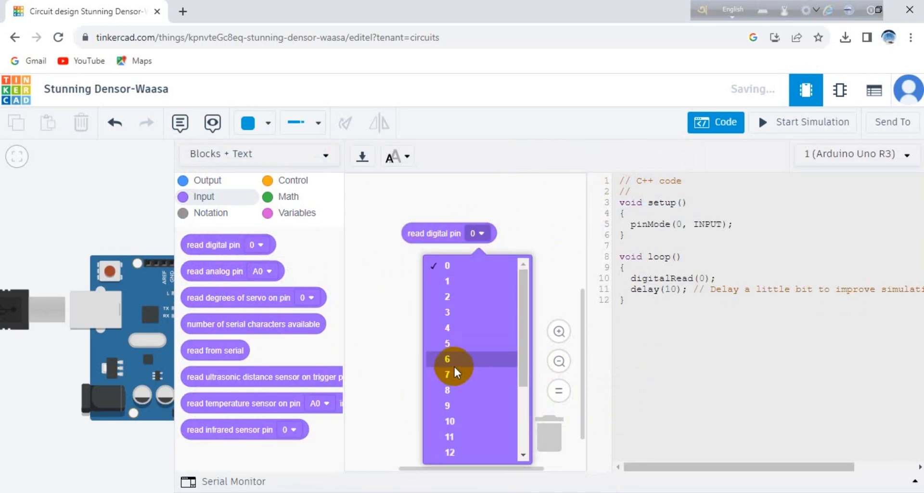
{"action": "left_click", "coordinate": [447, 375]}
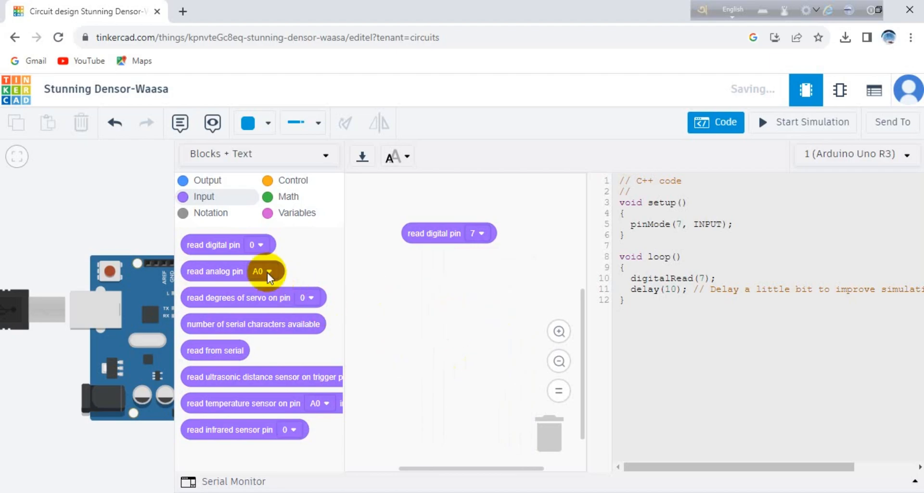
{"action": "mouse_move", "coordinate": [439, 239]}
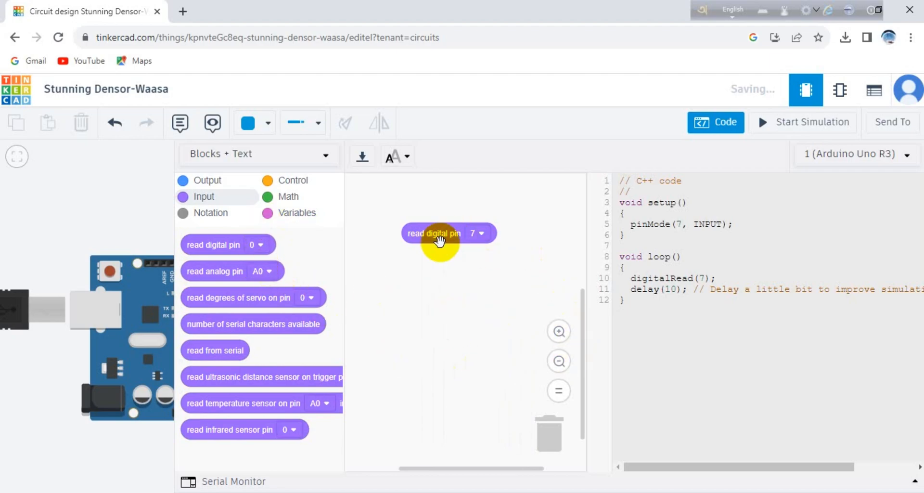
{"action": "left_click_drag", "start_coordinate": [439, 241], "coordinate": [530, 268]}
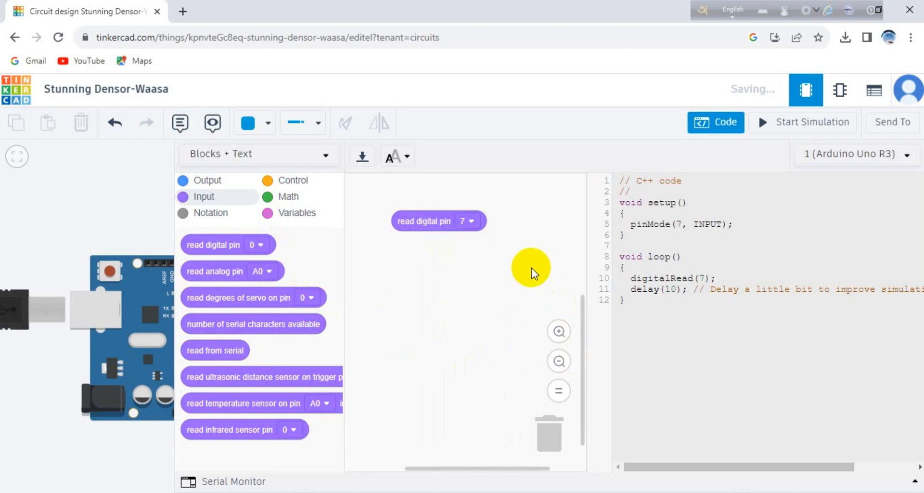
{"action": "mouse_move", "coordinate": [700, 240]}
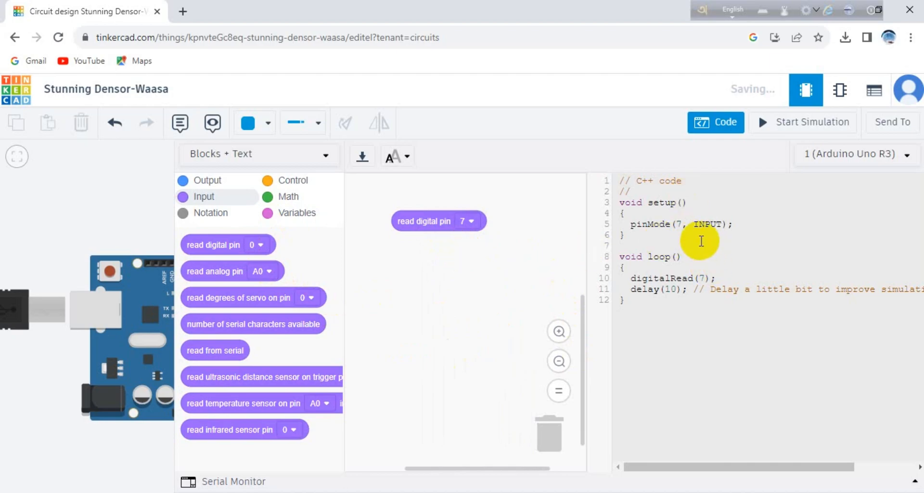
{"action": "mouse_move", "coordinate": [820, 258]}
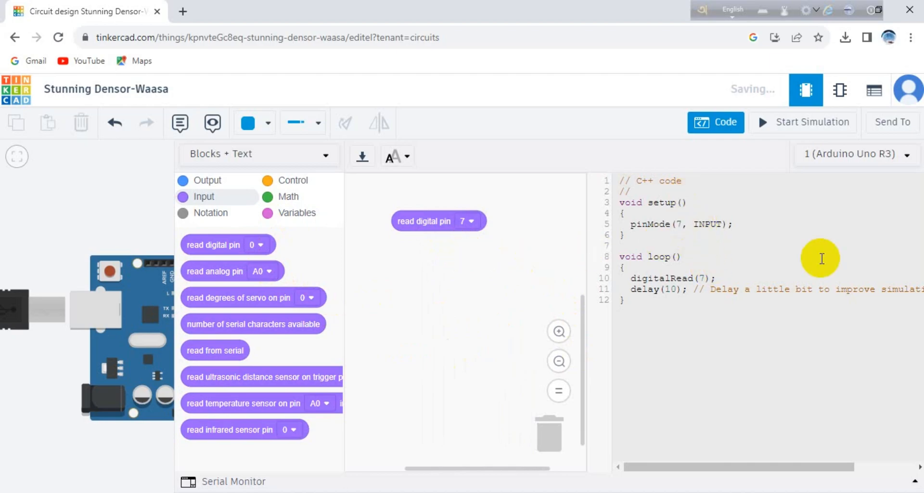
{"action": "mouse_move", "coordinate": [496, 262]}
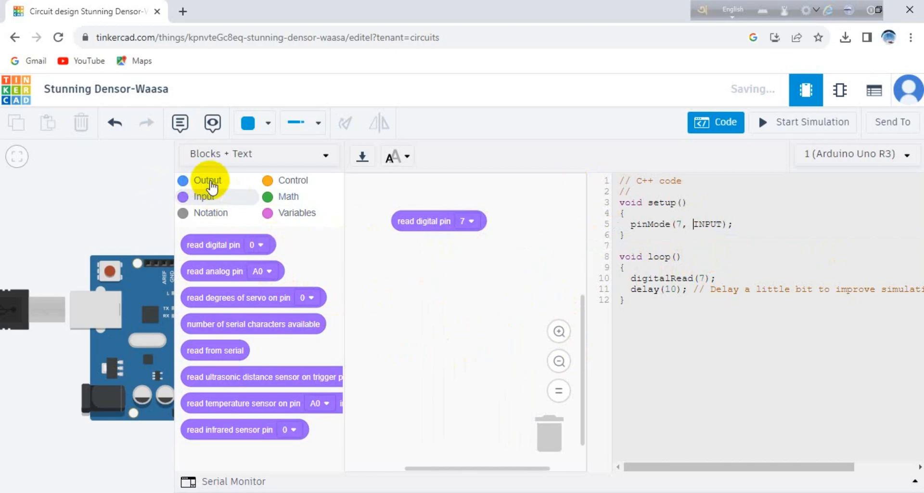
{"action": "mouse_move", "coordinate": [335, 203]}
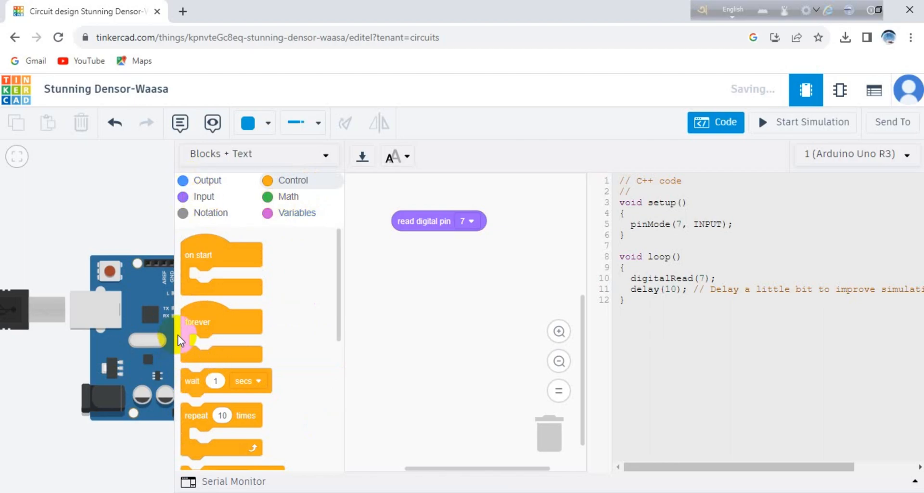
{"action": "mouse_move", "coordinate": [202, 382]}
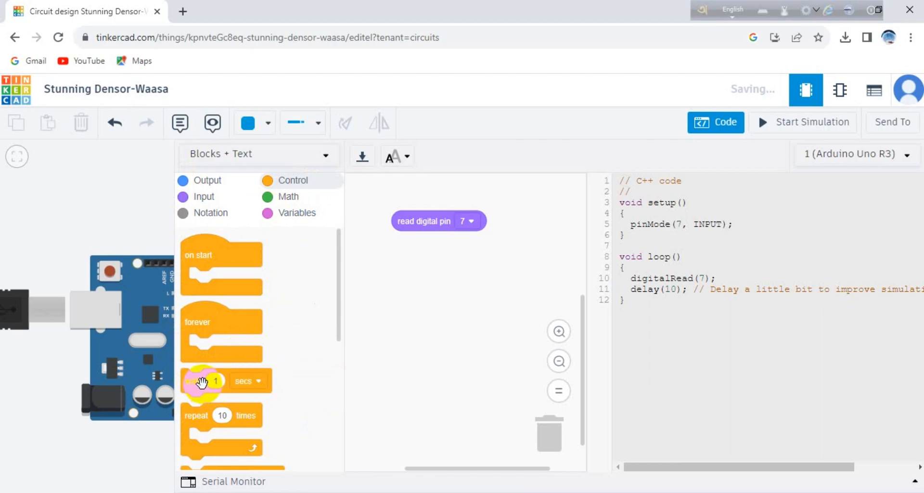
{"action": "mouse_move", "coordinate": [286, 377]}
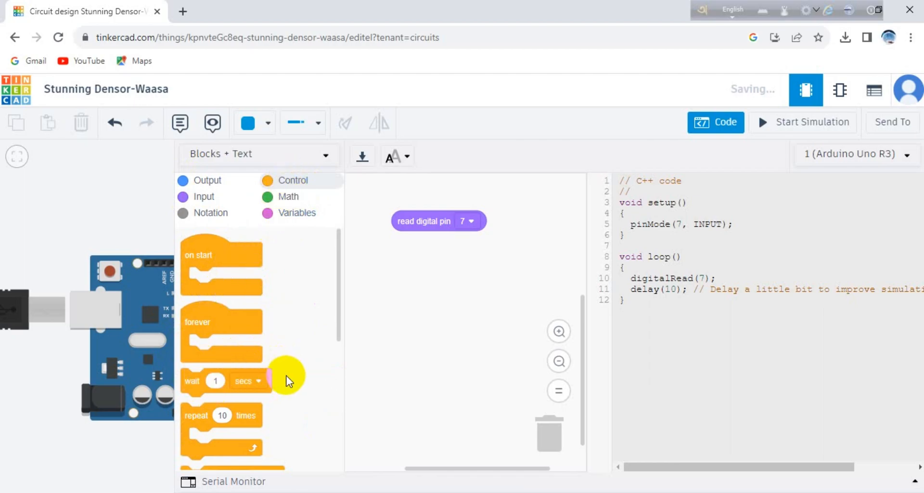
Step: Add a Math comparison block holding read digital pin 7, with the operator set to equals
{"action": "scroll", "scroll_direction": "down", "scroll_amount": 3}
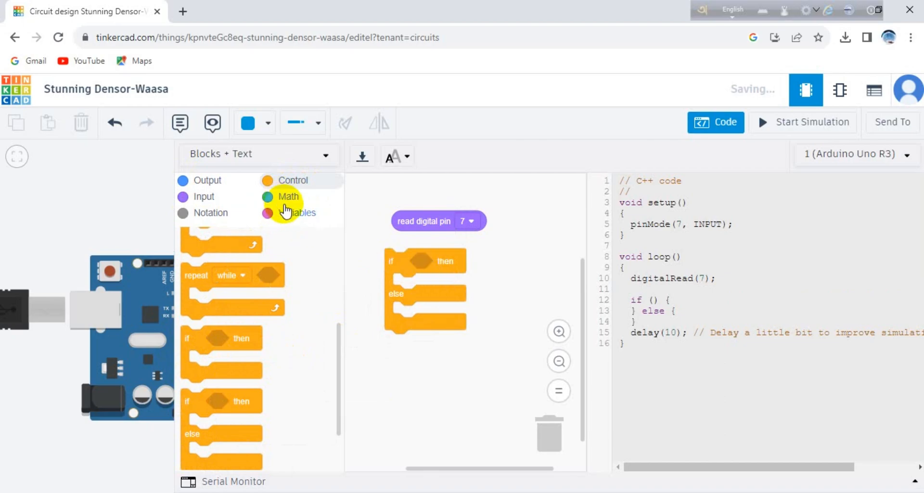
{"action": "left_click", "coordinate": [289, 197]}
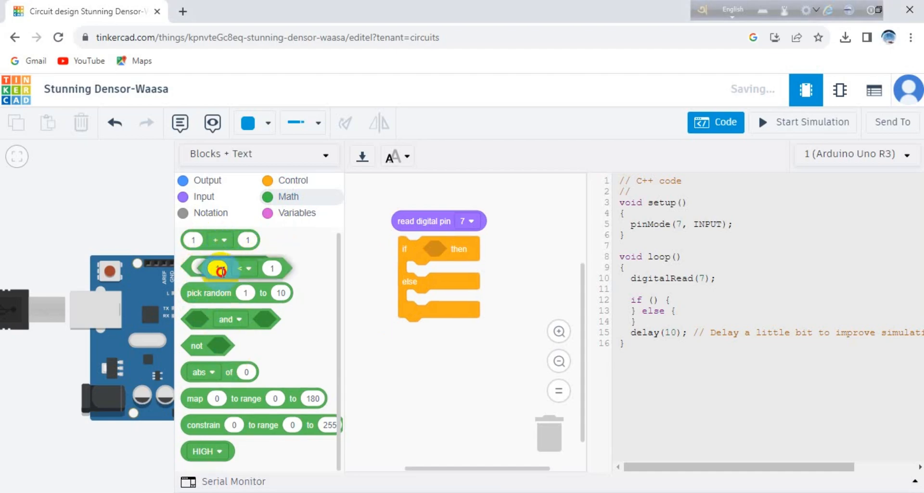
{"action": "left_click_drag", "start_coordinate": [230, 268], "coordinate": [460, 249]}
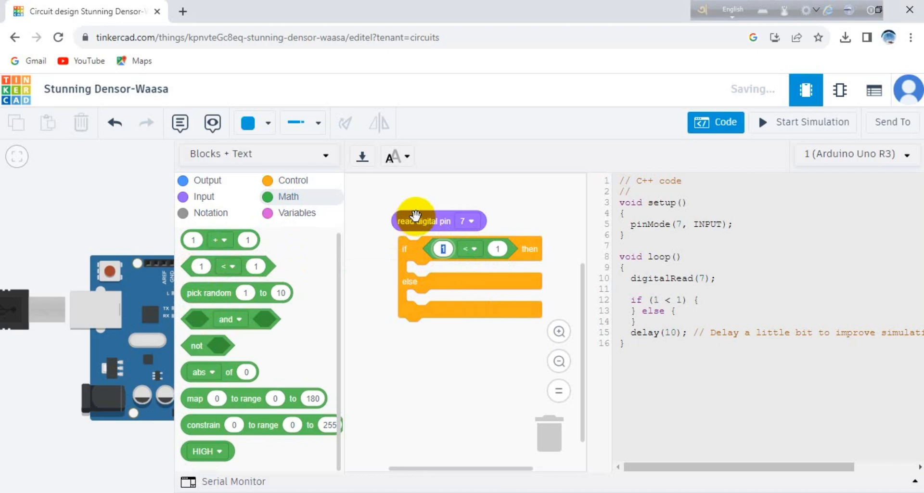
{"action": "left_click_drag", "start_coordinate": [415, 220], "coordinate": [430, 251]}
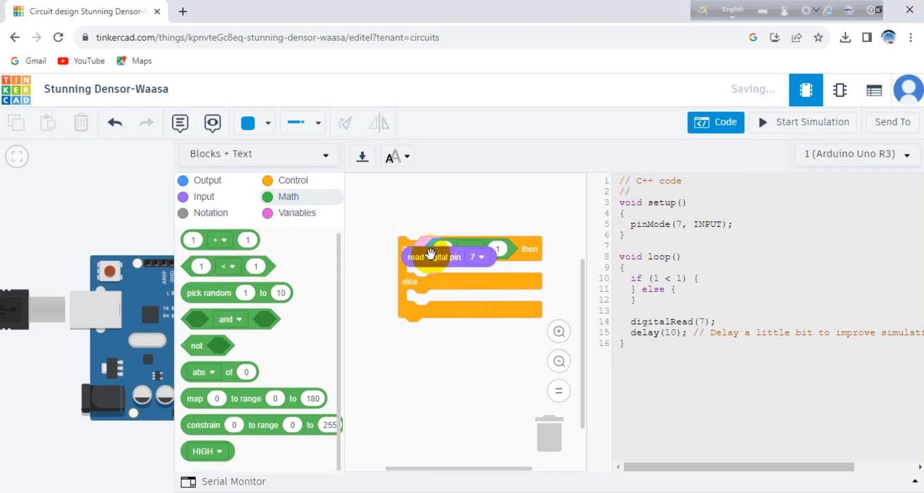
{"action": "left_click_drag", "start_coordinate": [435, 257], "coordinate": [447, 264]}
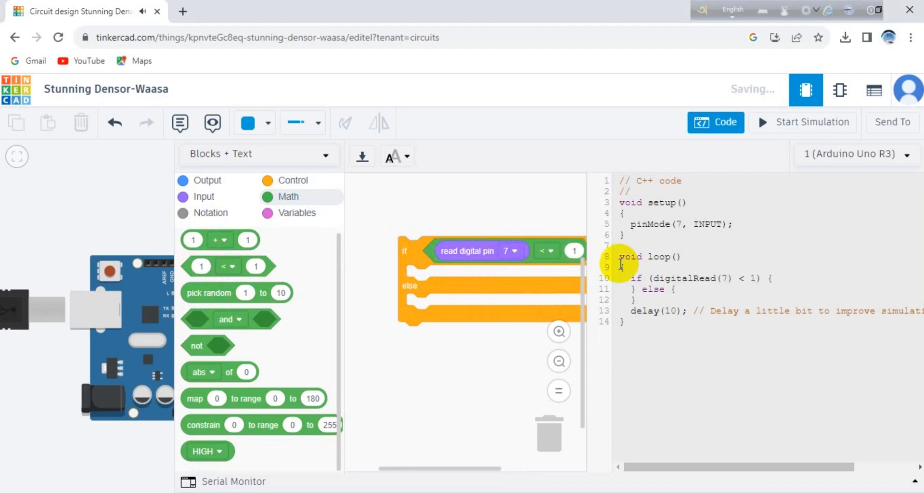
{"action": "left_click", "coordinate": [545, 249]}
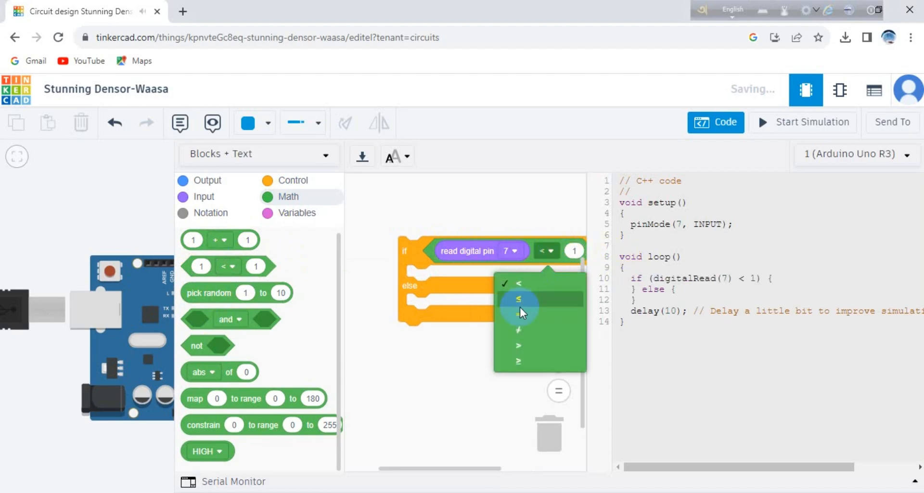
{"action": "left_click", "coordinate": [519, 314]}
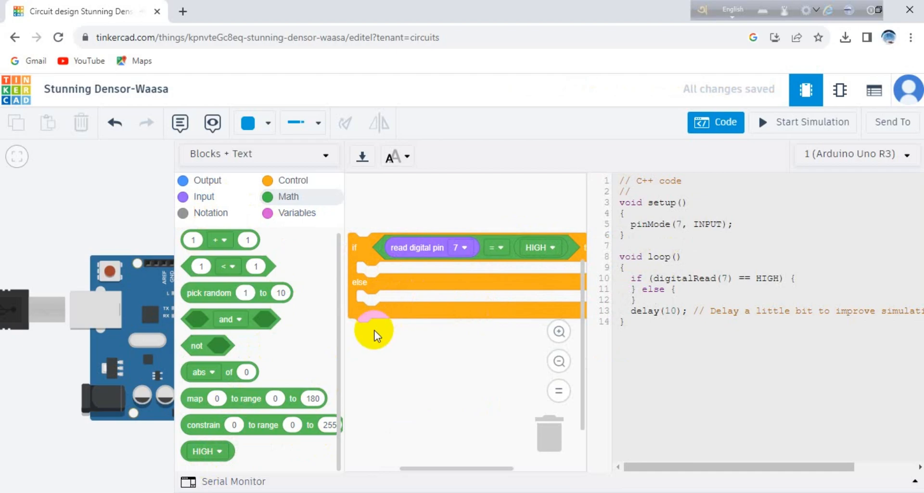
{"action": "mouse_move", "coordinate": [580, 340]}
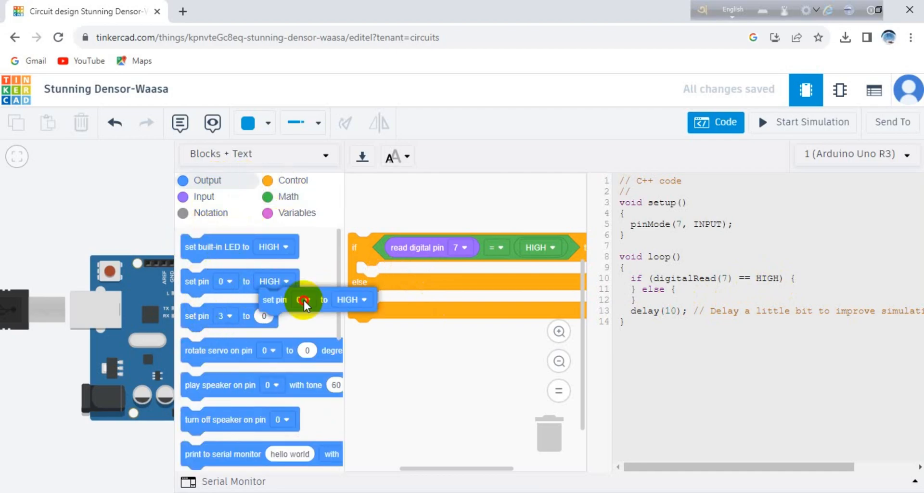
Step: Add set pin blocks to the if and else branches and a 2-second wait
{"action": "left_click", "coordinate": [401, 273]}
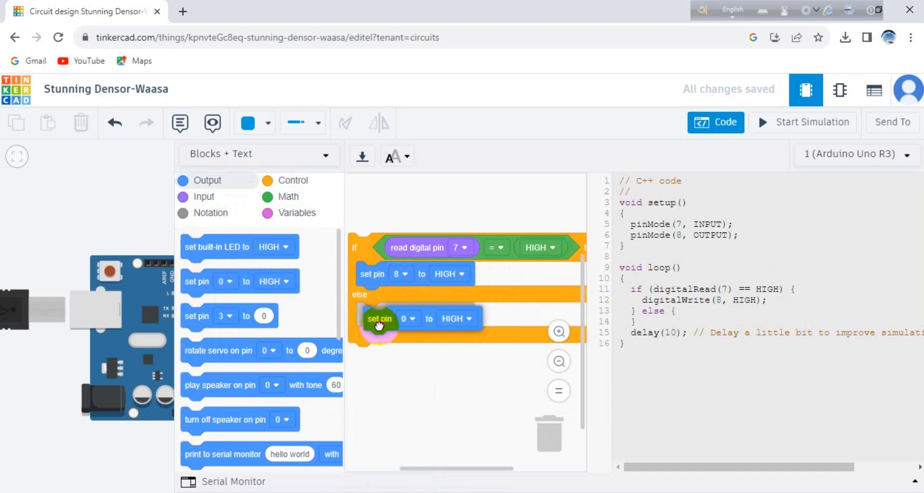
{"action": "left_click", "coordinate": [402, 315]}
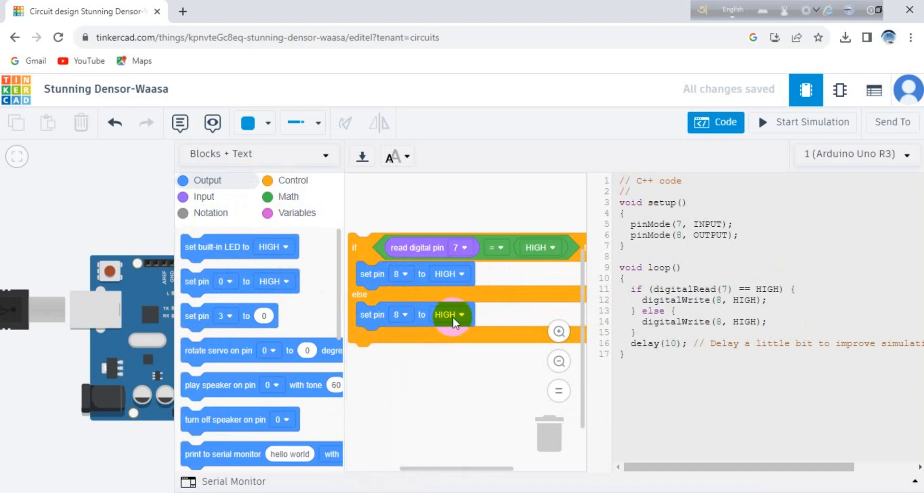
{"action": "left_click", "coordinate": [451, 314]}
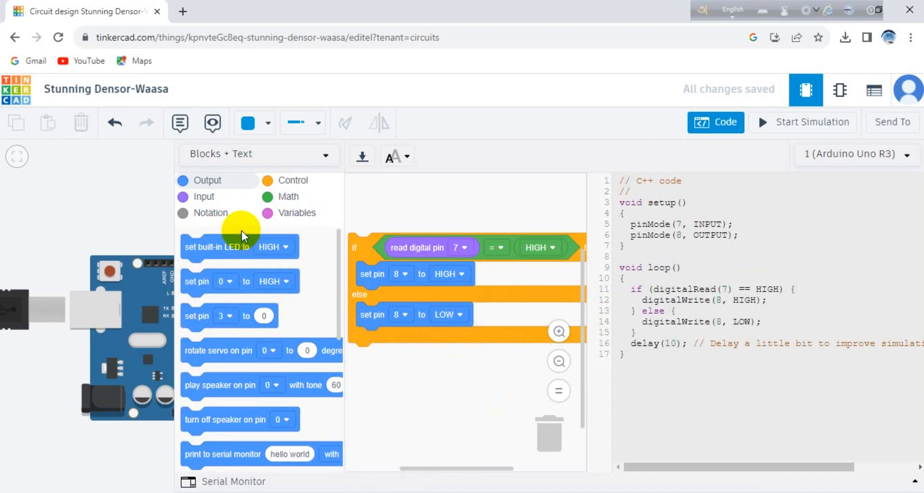
{"action": "left_click", "coordinate": [293, 180]}
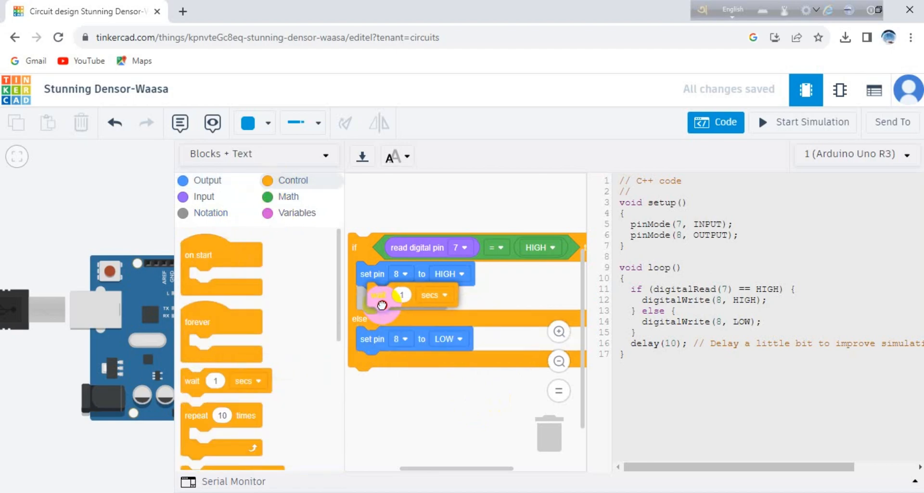
{"action": "left_click", "coordinate": [400, 298]}
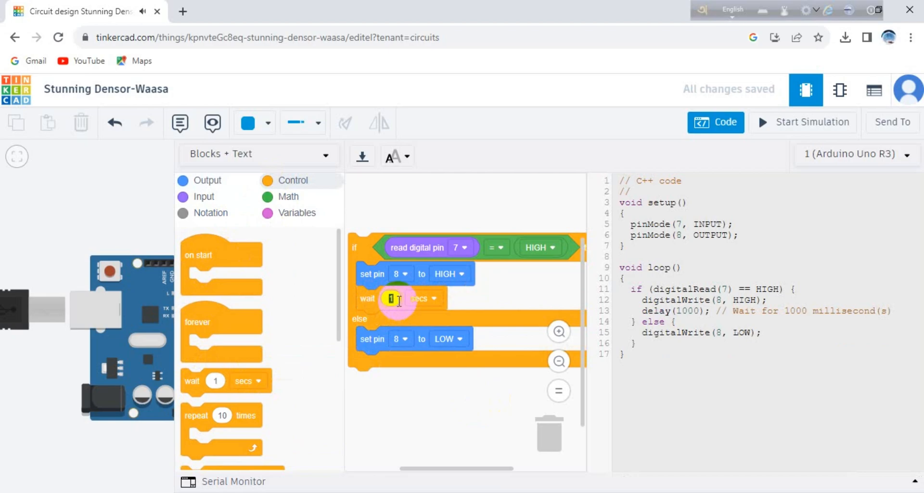
{"action": "type", "text": "2"}
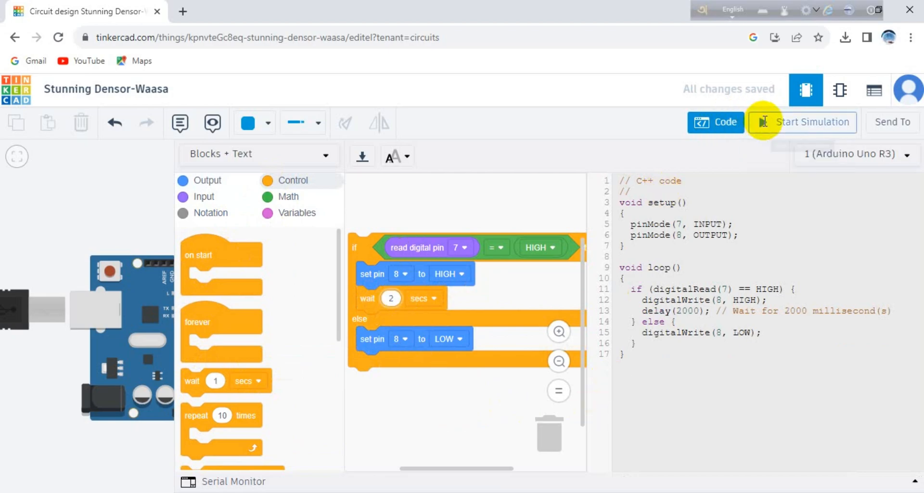
Step: Start the simulation and hide the code editor panel
{"action": "left_click", "coordinate": [811, 122]}
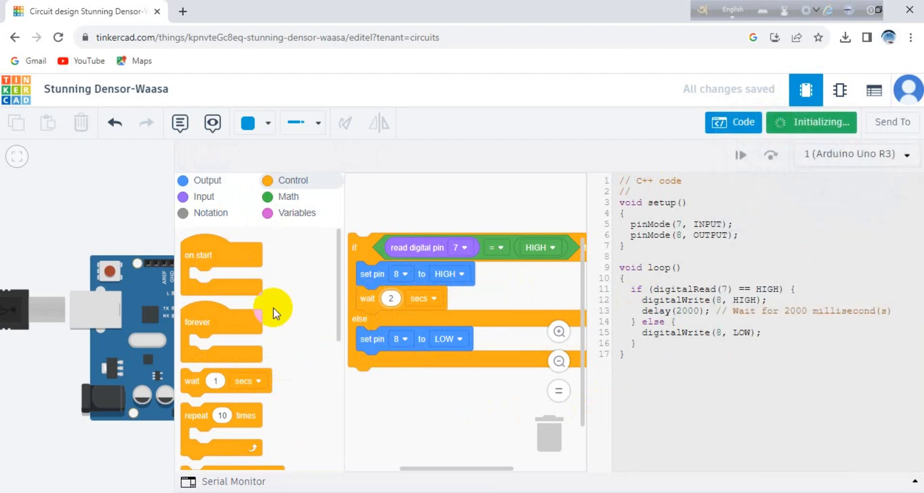
{"action": "left_click", "coordinate": [811, 122]}
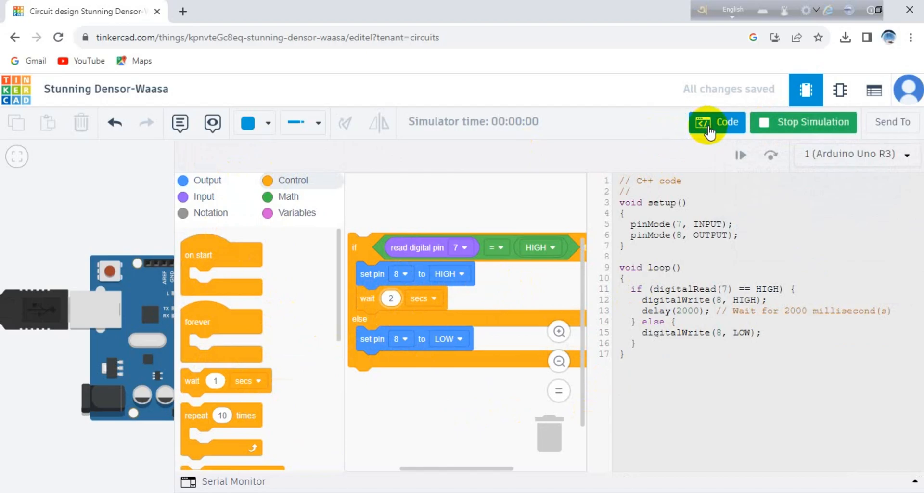
{"action": "left_click", "coordinate": [716, 123]}
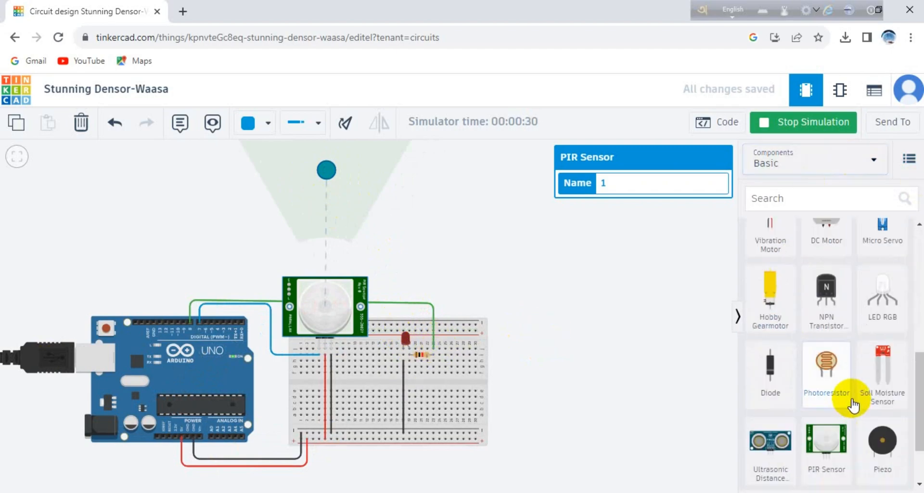
Step: Stop the simulation, then set the piezo buzzer's rail wire colour to black
{"action": "left_click", "coordinate": [803, 123]}
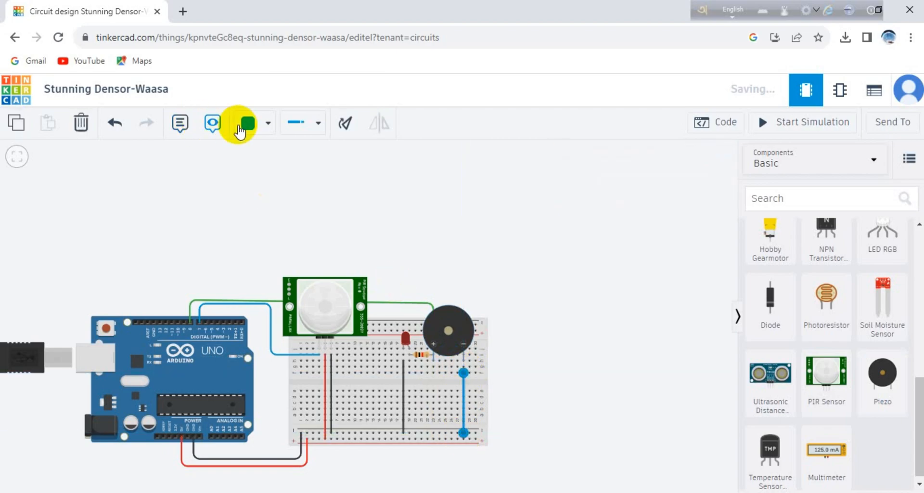
{"action": "left_click", "coordinate": [247, 123]}
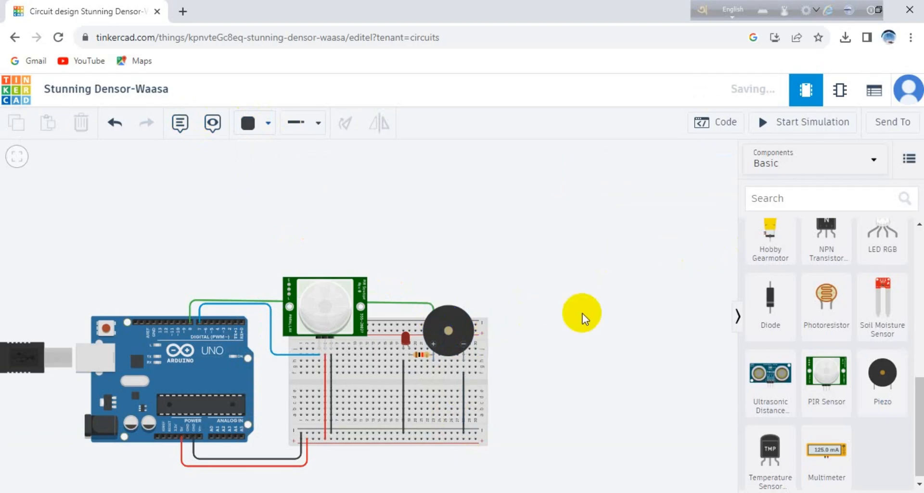
{"action": "left_click", "coordinate": [810, 122]}
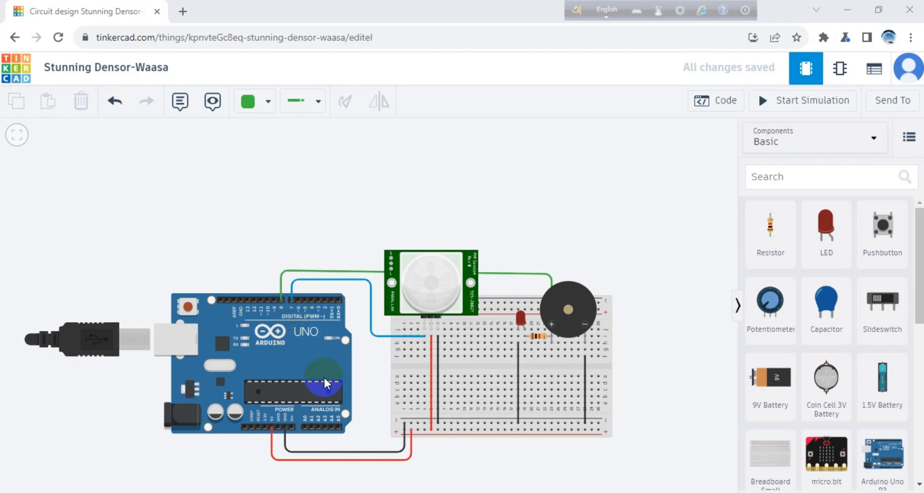
{"action": "mouse_move", "coordinate": [756, 165]}
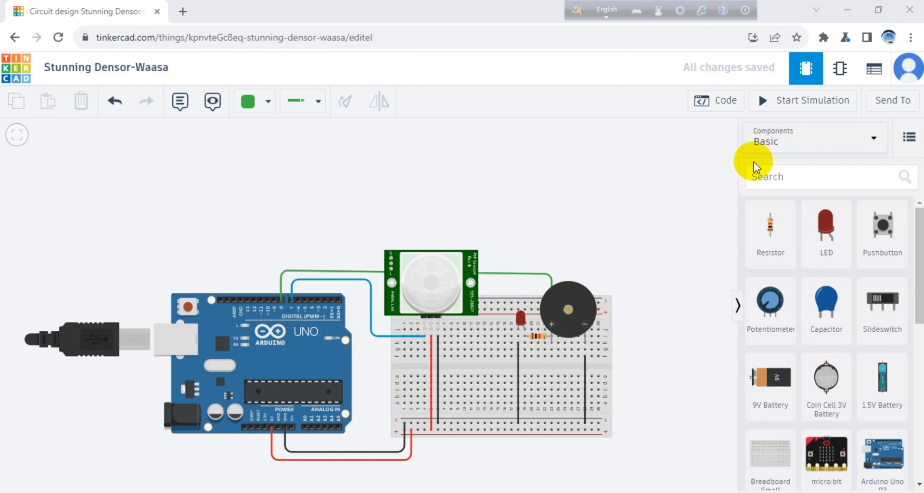
Step: Start the simulation to test the PIR-triggered LED and buzzer alarm
{"action": "left_click", "coordinate": [802, 100]}
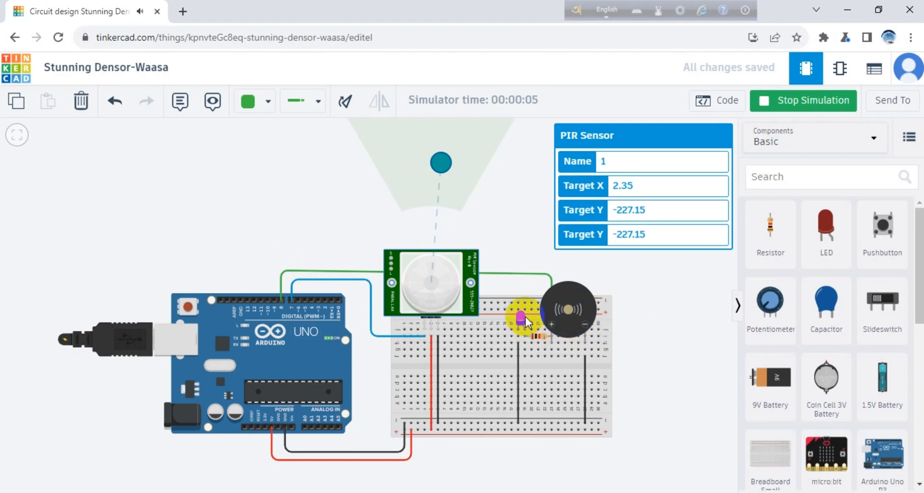
{"action": "mouse_move", "coordinate": [680, 342]}
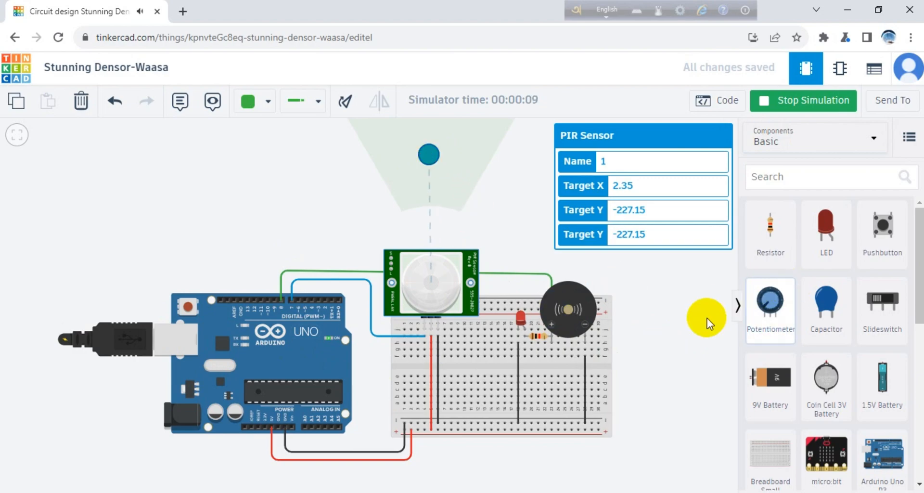
{"action": "mouse_move", "coordinate": [647, 324]}
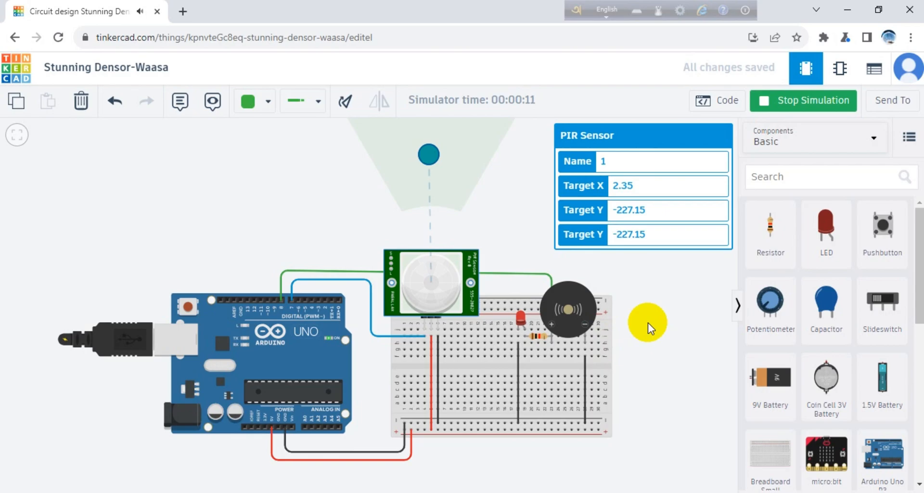